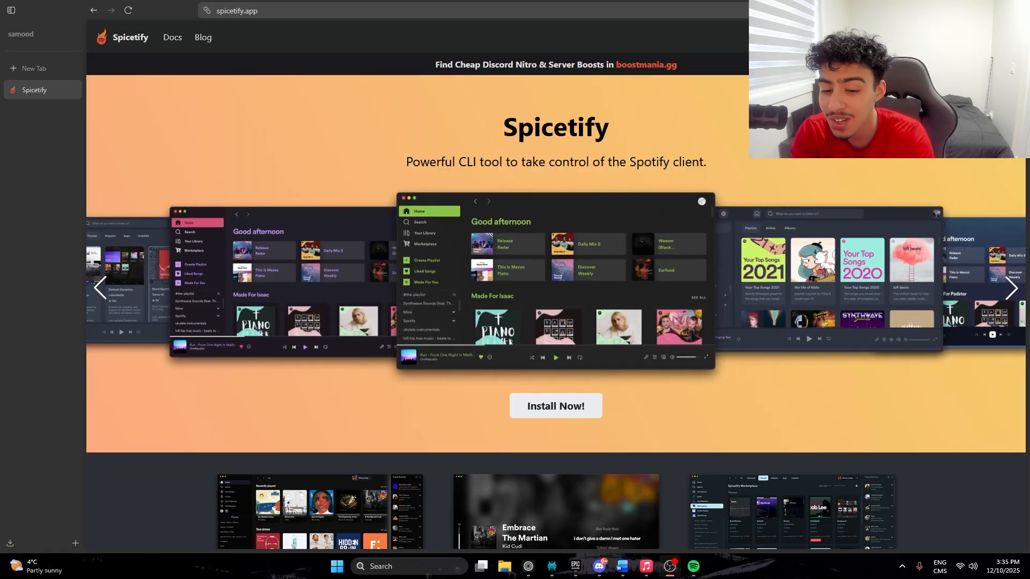
Go to the Spicetify Getting Started installation guide from the Install Now! link
{"action": "left_click", "coordinate": [1012, 288]}
{"action": "type", "text": "po"}
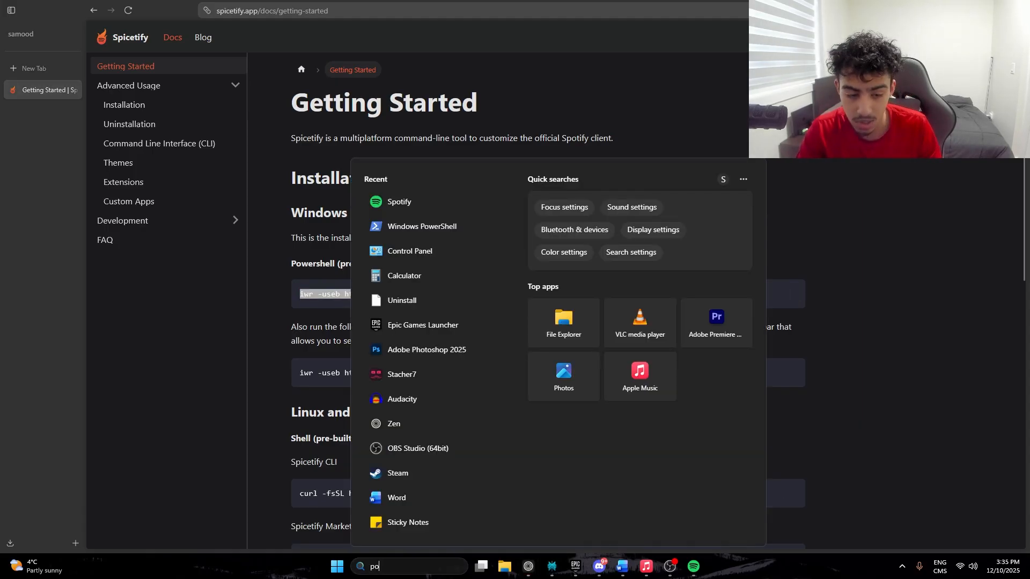
Run the Spicetify iwr install script in PowerShell and accept the Marketplace prompt
{"action": "left_click", "coordinate": [421, 226]}
{"action": "type", "text": "y"}
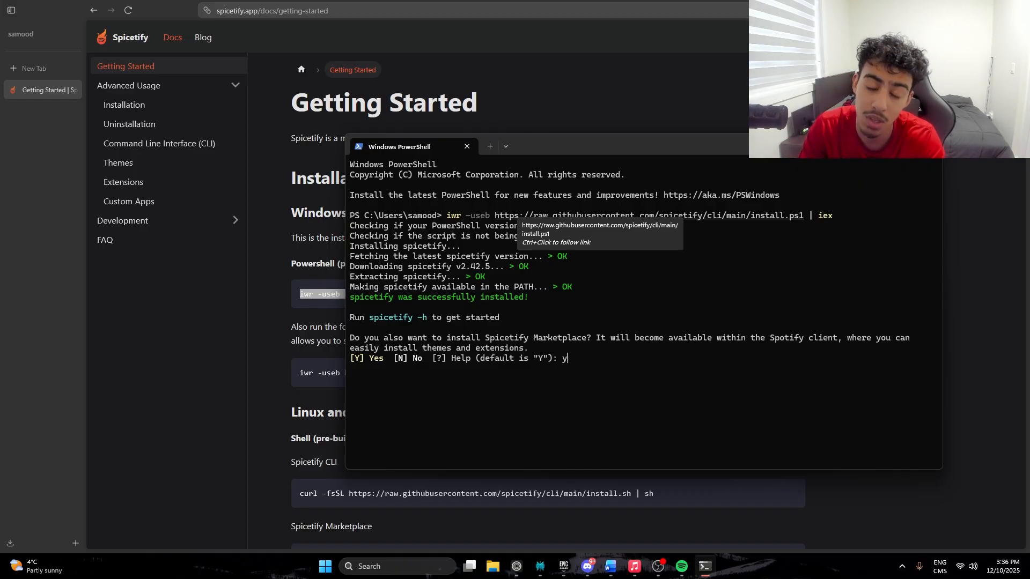
{"action": "key", "text": "Return"}
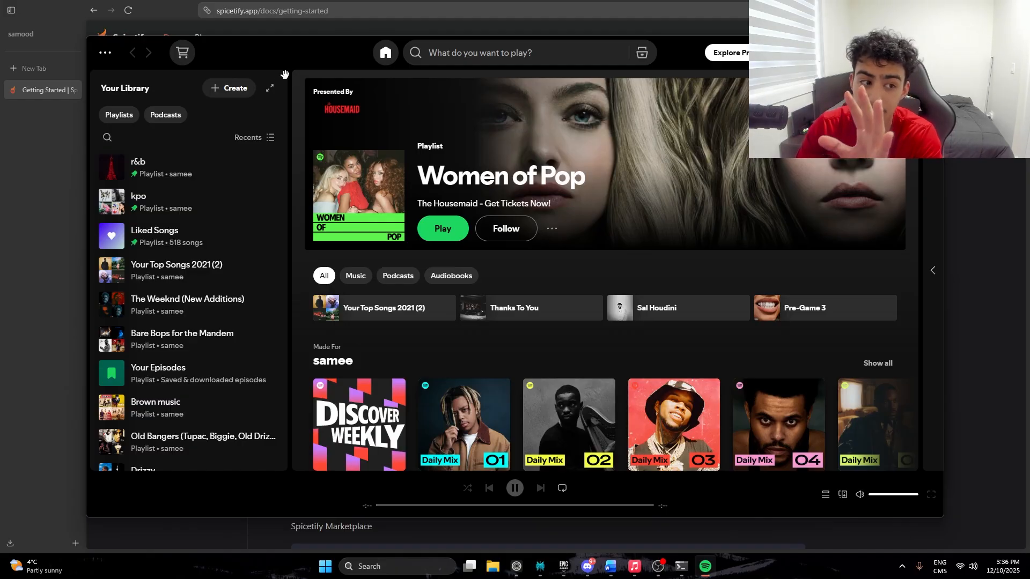
{"action": "mouse_move", "coordinate": [182, 53]}
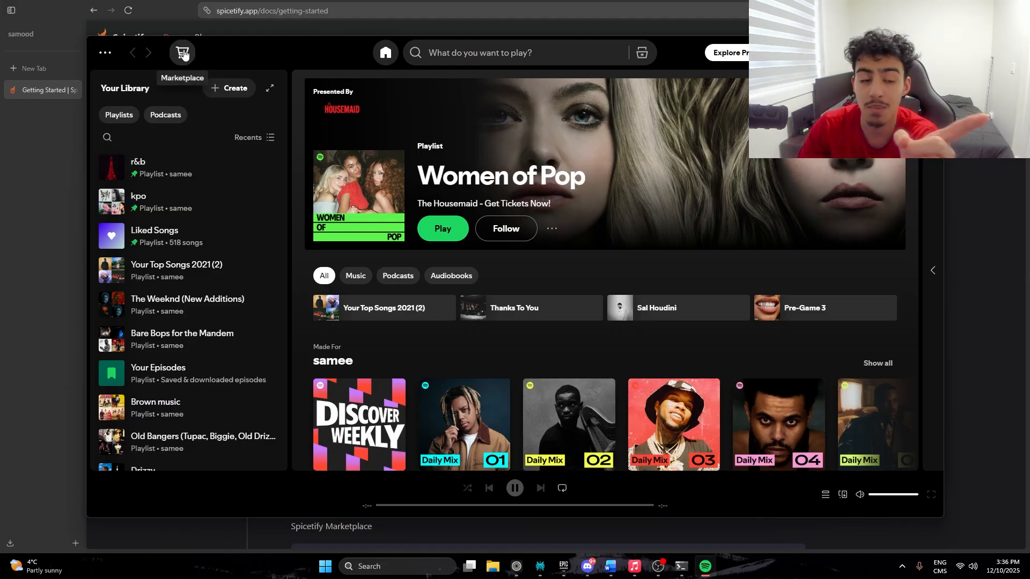
Enter the Spicetify Marketplace and look over its Snippets, Apps and Extensions lists
{"action": "left_click", "coordinate": [182, 53]}
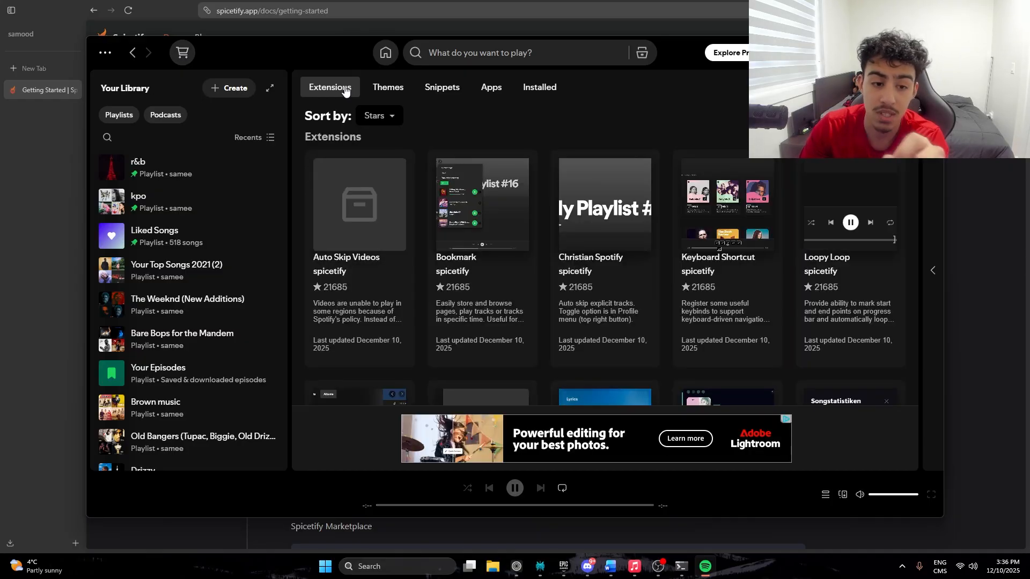
{"action": "left_click", "coordinate": [441, 87]}
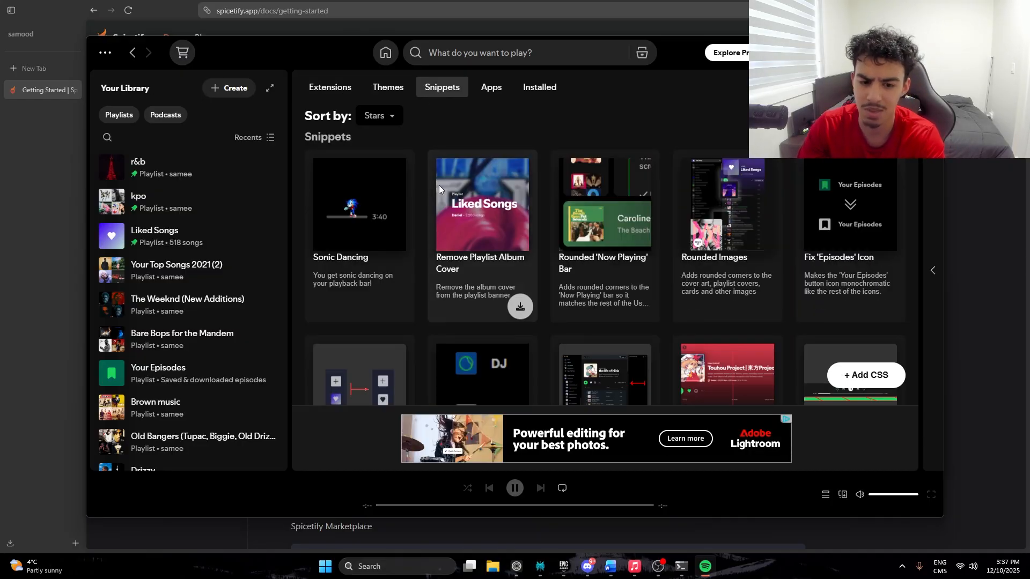
{"action": "left_click", "coordinate": [491, 87]}
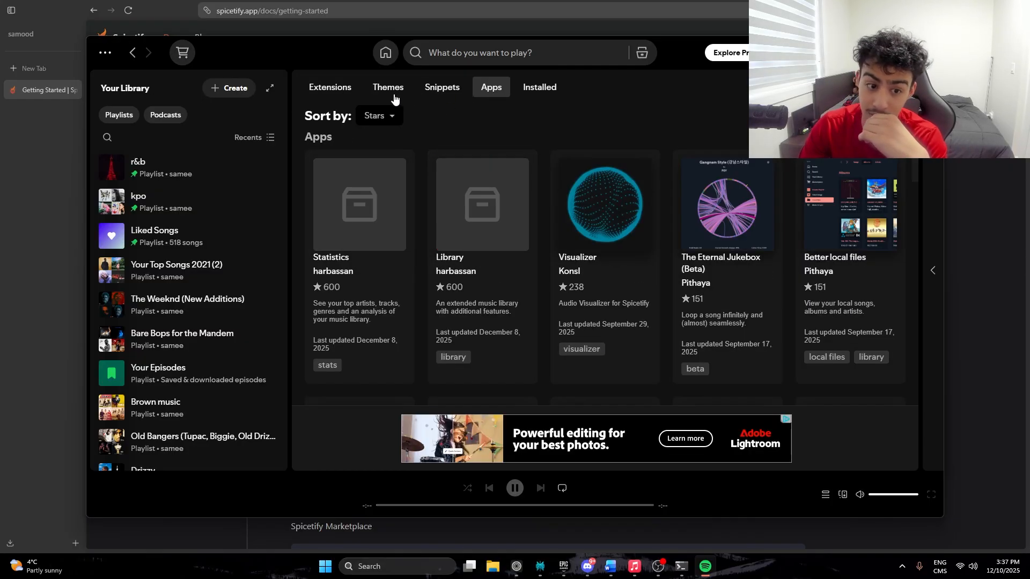
{"action": "left_click", "coordinate": [329, 87]}
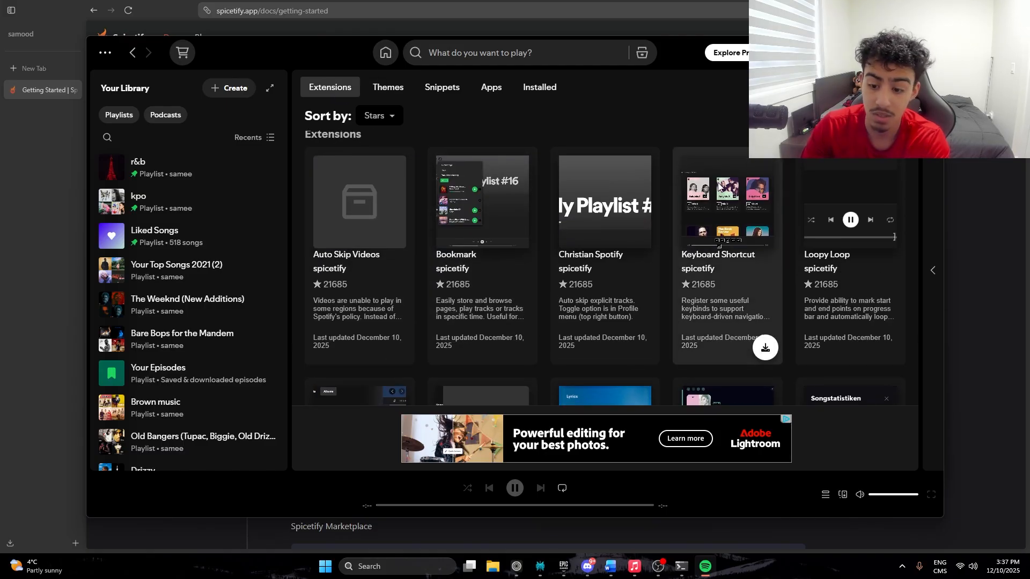
Scroll through the extension catalog, then switch to the Themes list
{"action": "scroll", "scroll_direction": "down", "scroll_amount": 3}
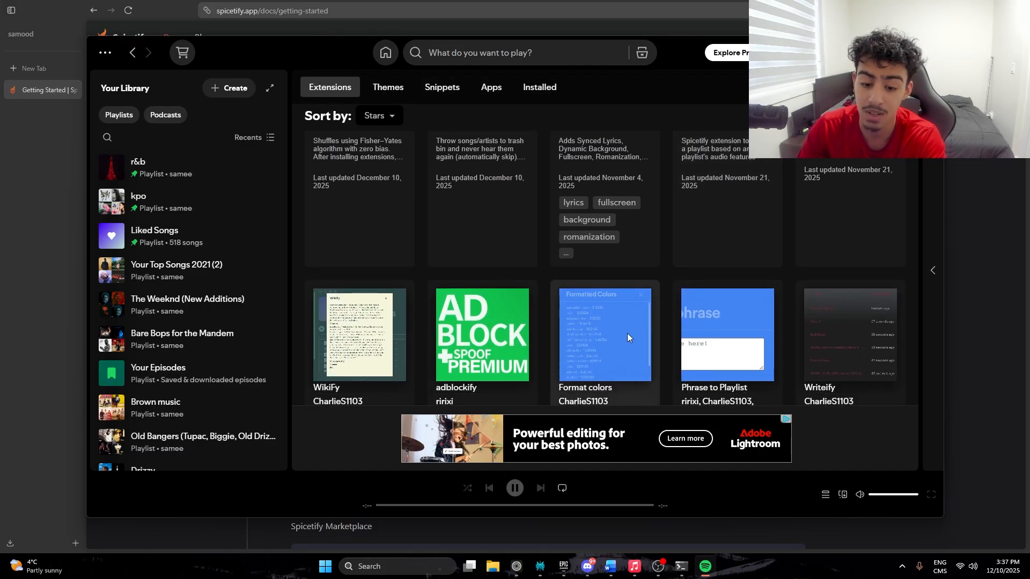
{"action": "scroll", "scroll_direction": "down", "scroll_amount": 3}
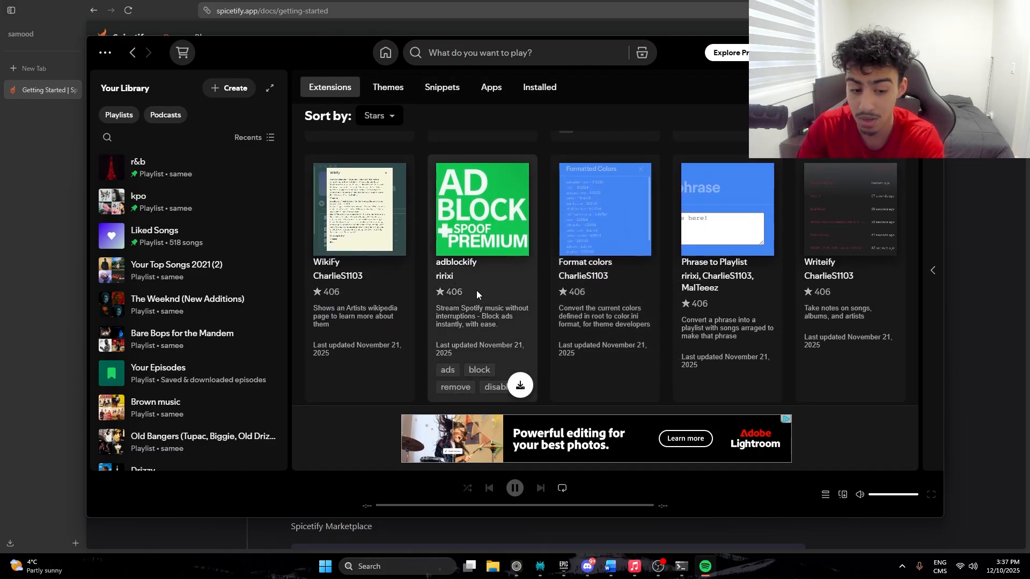
{"action": "mouse_move", "coordinate": [426, 287]}
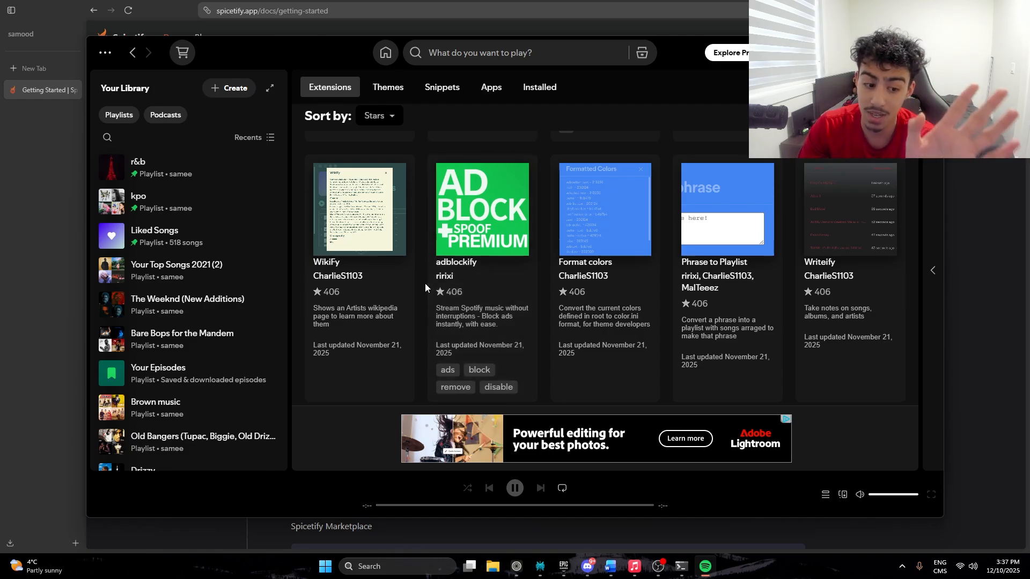
{"action": "scroll", "scroll_direction": "down", "scroll_amount": 3}
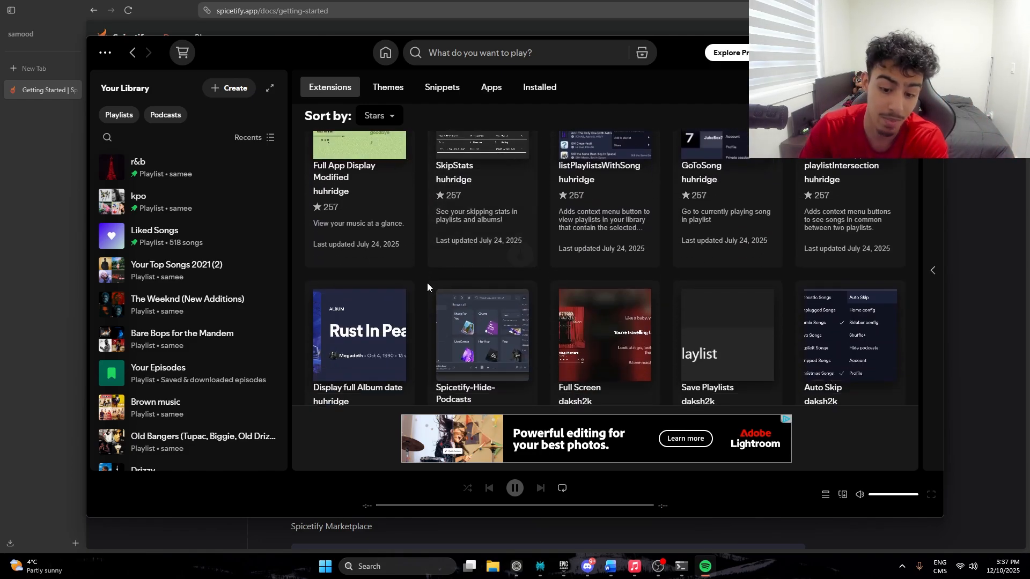
{"action": "scroll", "scroll_direction": "down", "scroll_amount": 3}
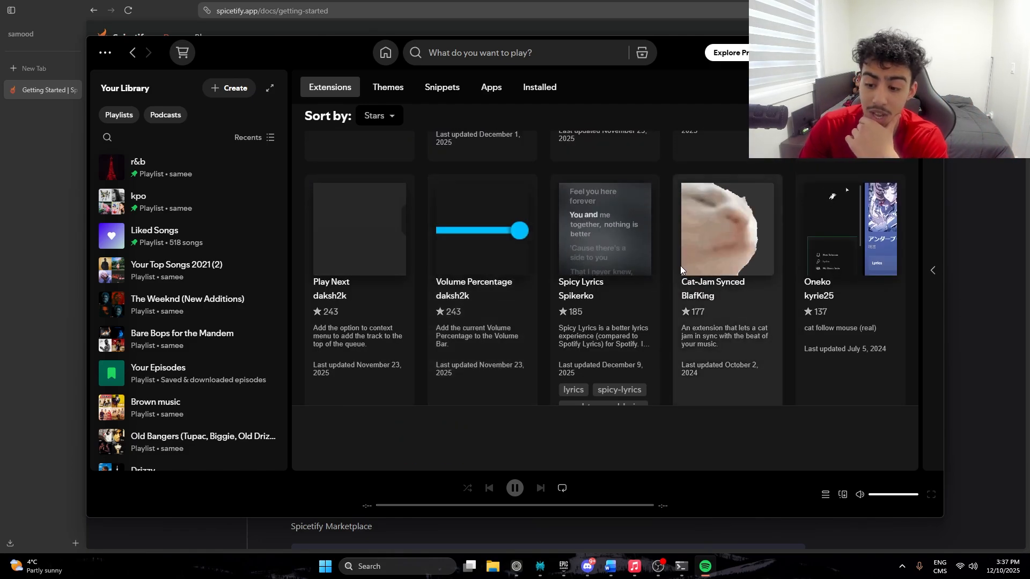
{"action": "scroll", "scroll_direction": "down", "scroll_amount": 3}
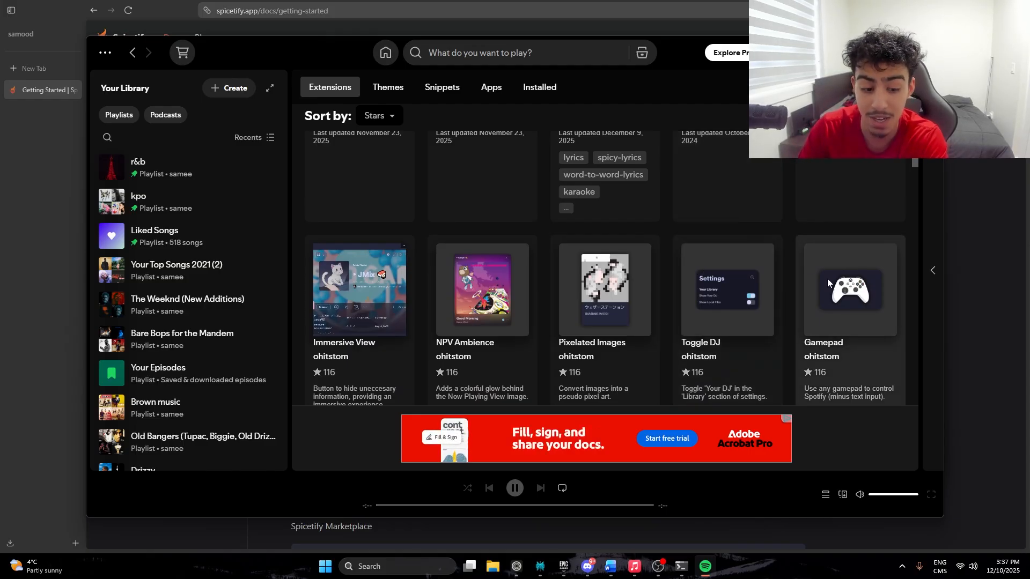
{"action": "left_click", "coordinate": [387, 87]}
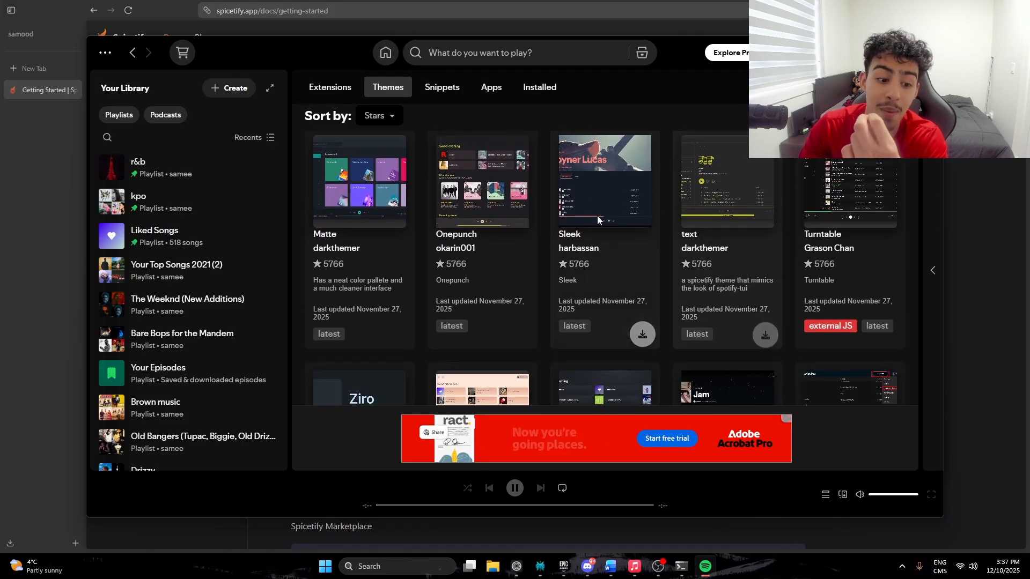
Scroll the Themes list and the Dribbblish readme's color scheme screenshots
{"action": "scroll", "scroll_direction": "down", "scroll_amount": 3}
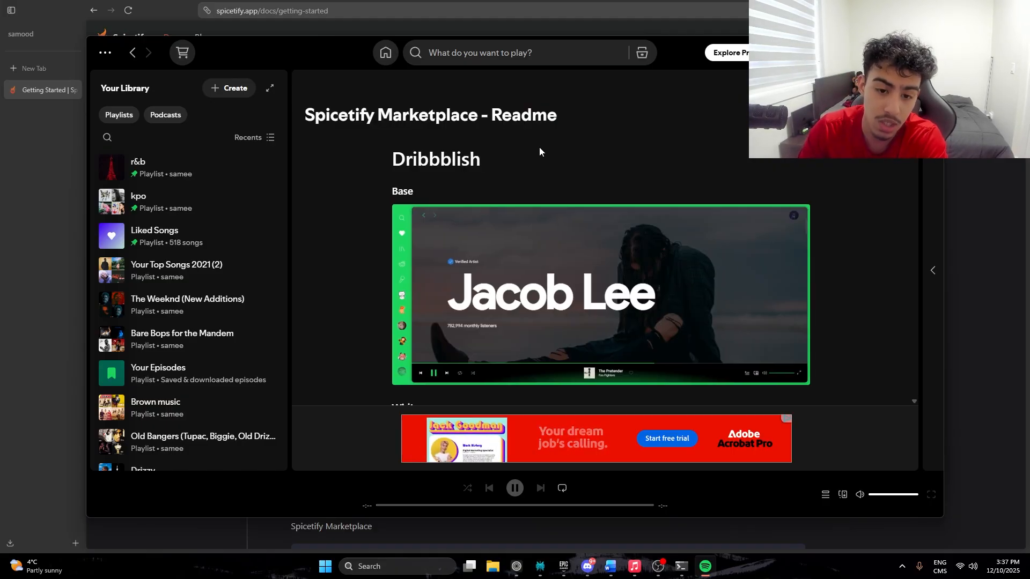
{"action": "scroll", "scroll_direction": "down", "scroll_amount": 3}
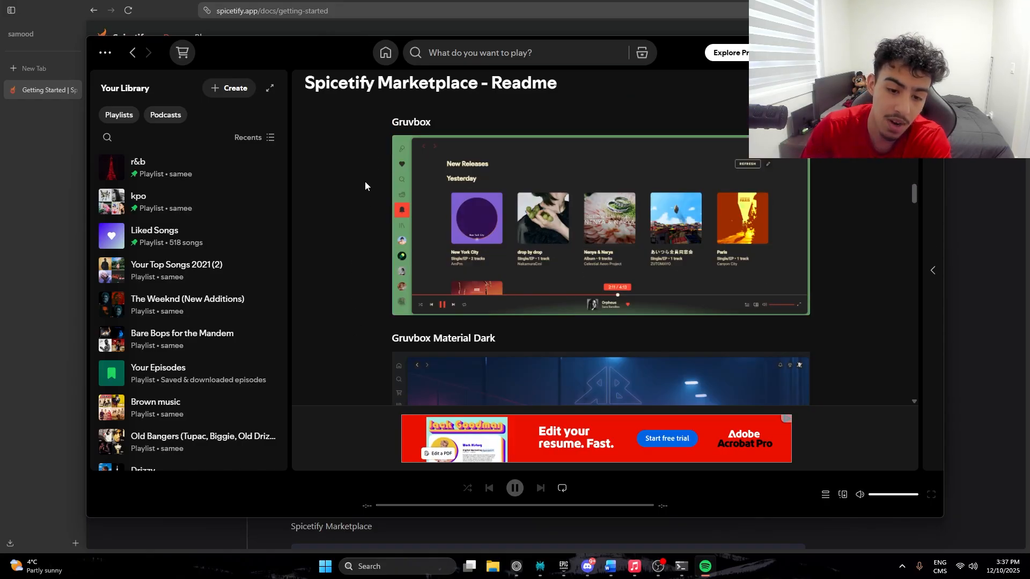
{"action": "scroll", "scroll_direction": "down", "scroll_amount": 3}
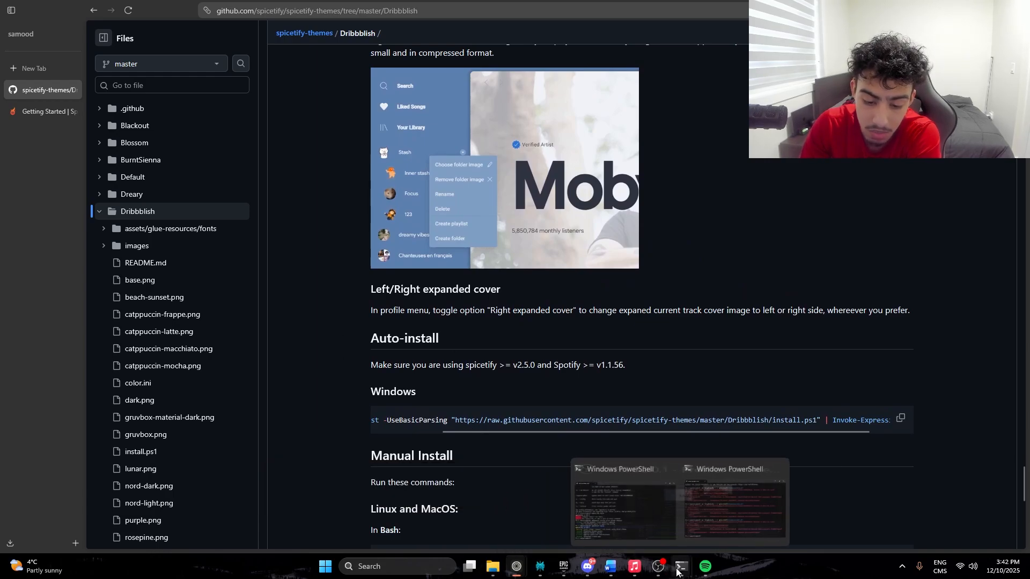
Run the Dribbblish install in PowerShell, then review its README colour scheme previews
{"action": "left_click", "coordinate": [623, 502]}
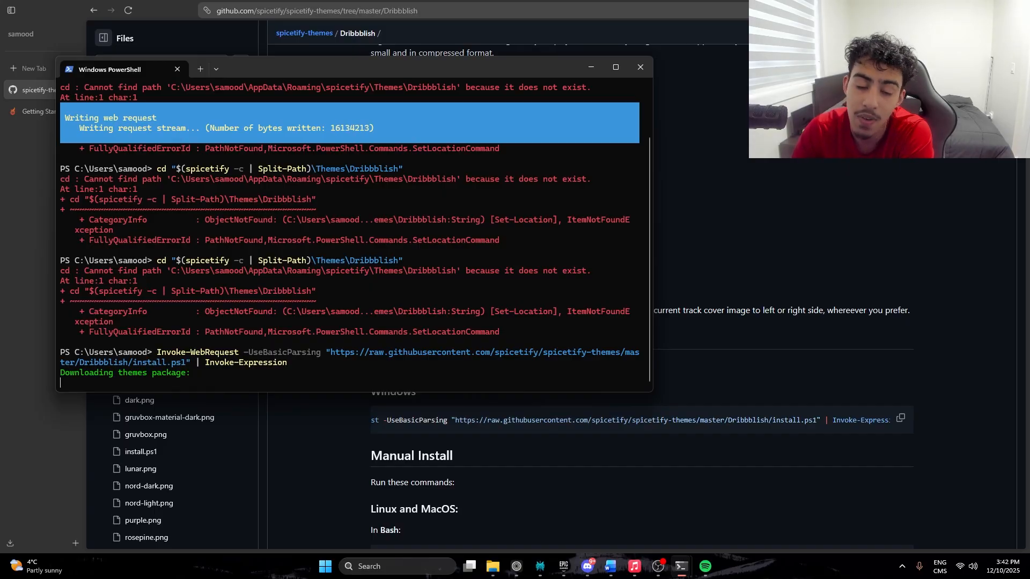
{"action": "left_click", "coordinate": [639, 66]}
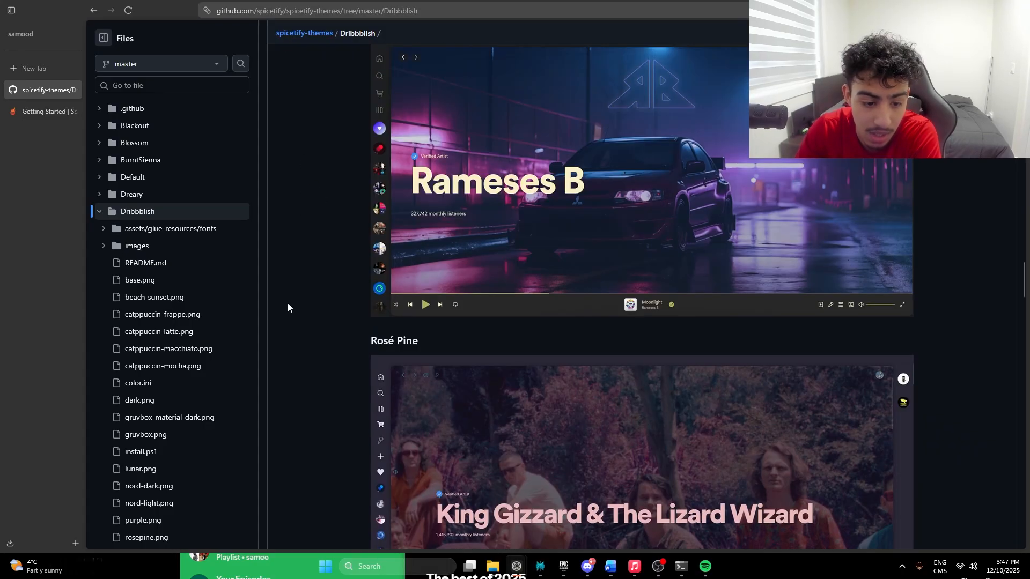
{"action": "scroll", "scroll_direction": "down", "scroll_amount": 3}
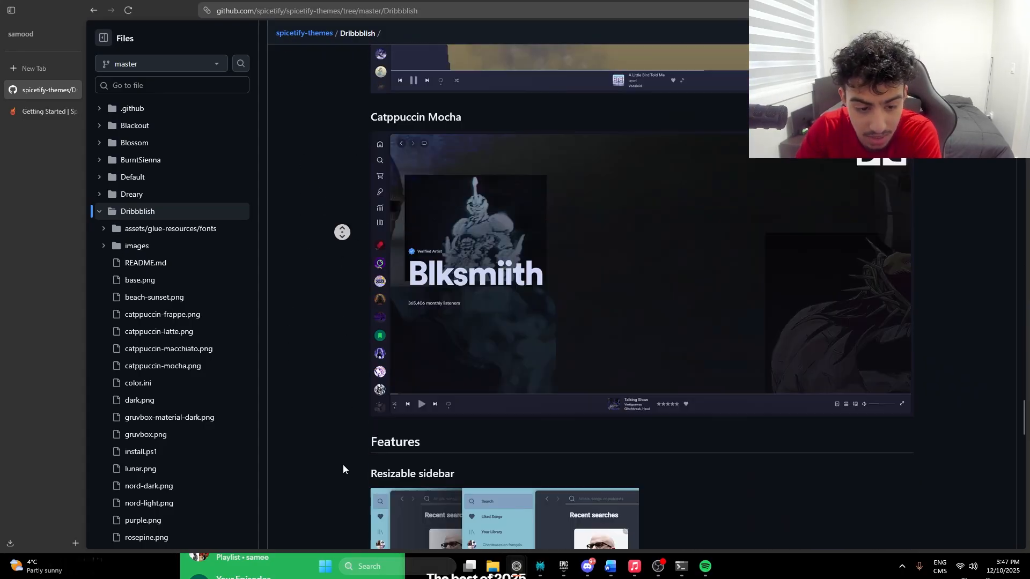
{"action": "scroll", "scroll_direction": "down", "scroll_amount": 3}
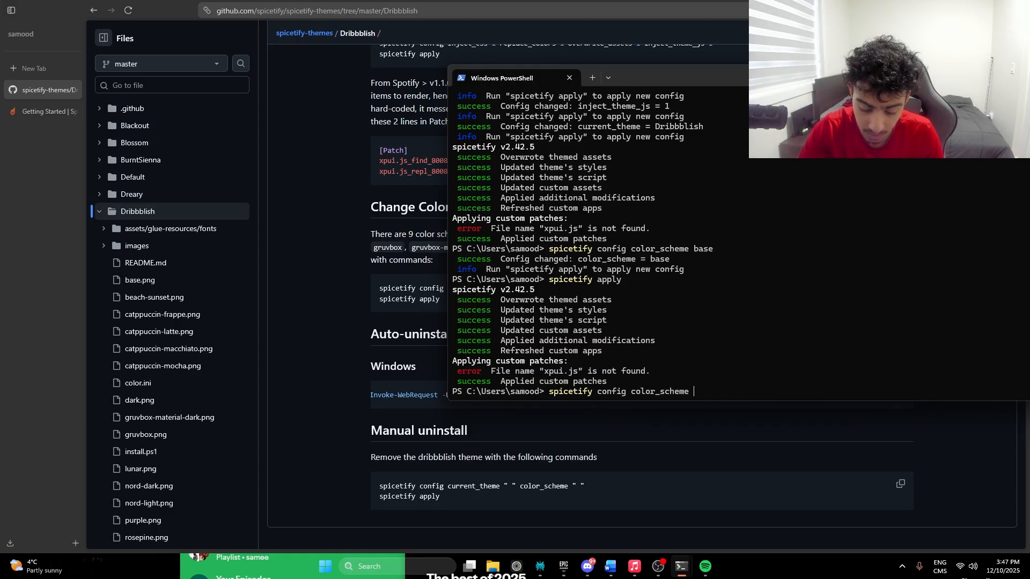
Try color_scheme rose-pine, then set spicetify config color_scheme dracula and apply it
{"action": "type", "text": "rose-pine"}
{"action": "type", "text": "spice"}
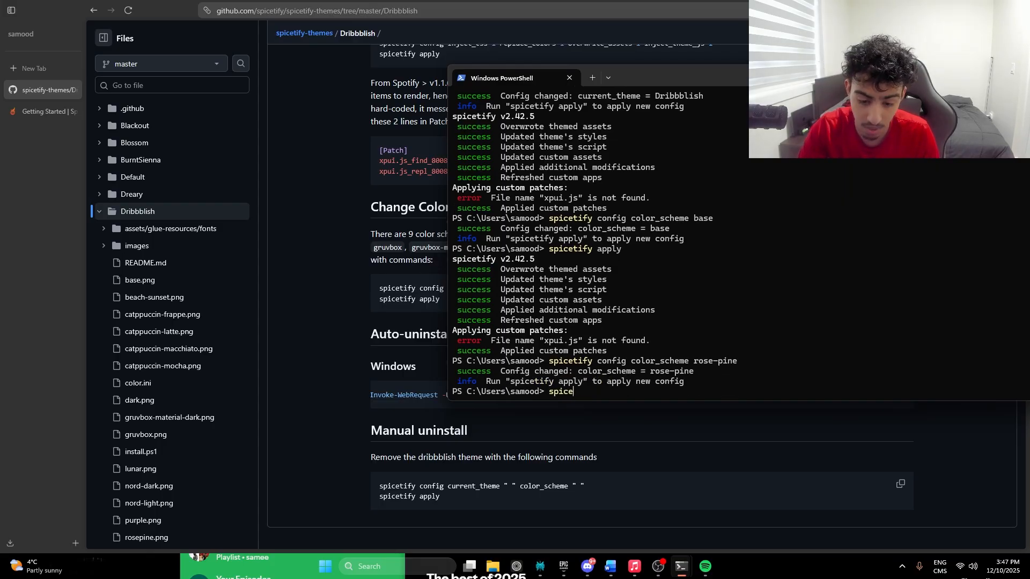
{"action": "left_click", "coordinate": [703, 567]}
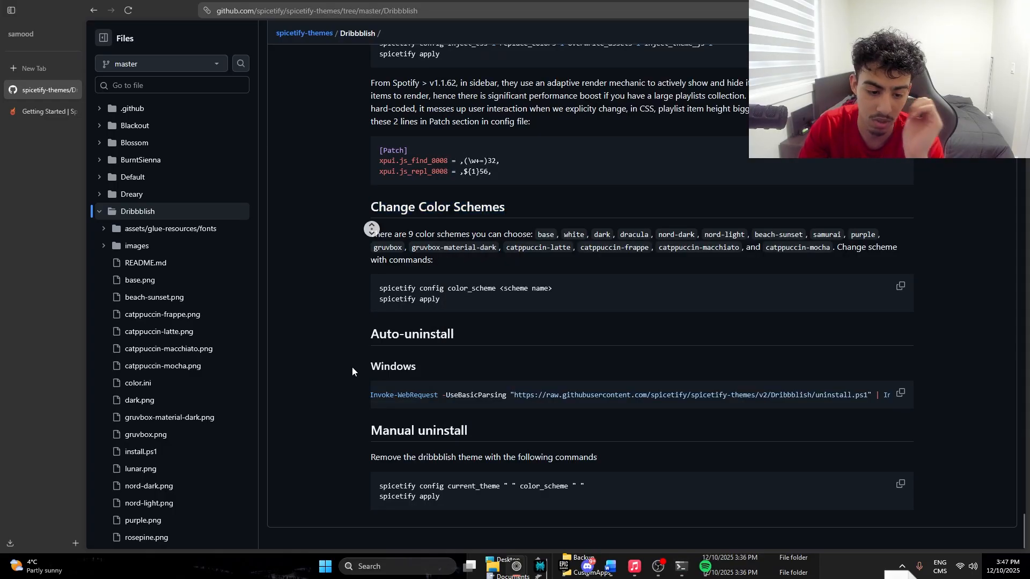
{"action": "mouse_move", "coordinate": [662, 235]}
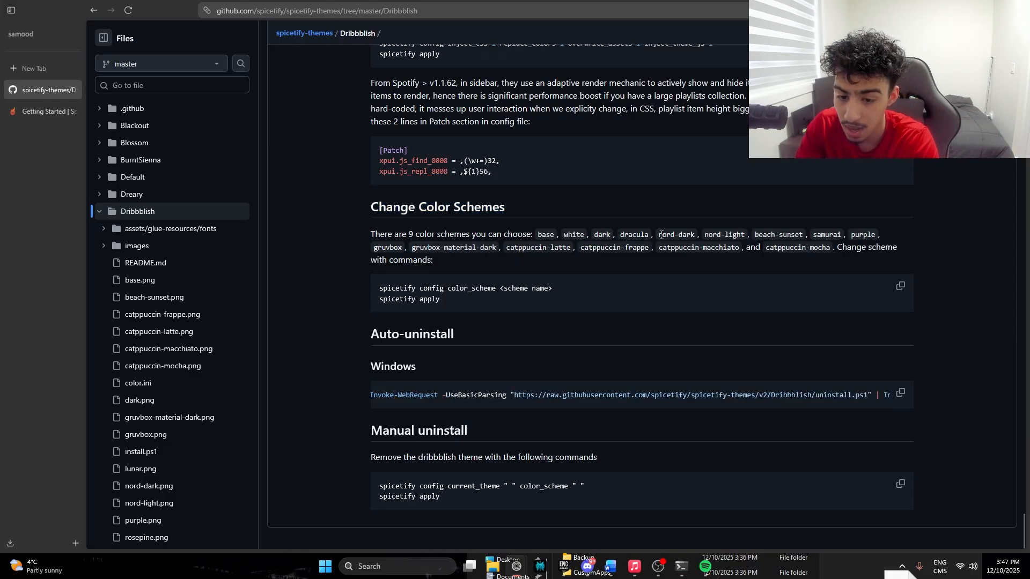
{"action": "double_click", "coordinate": [637, 235]}
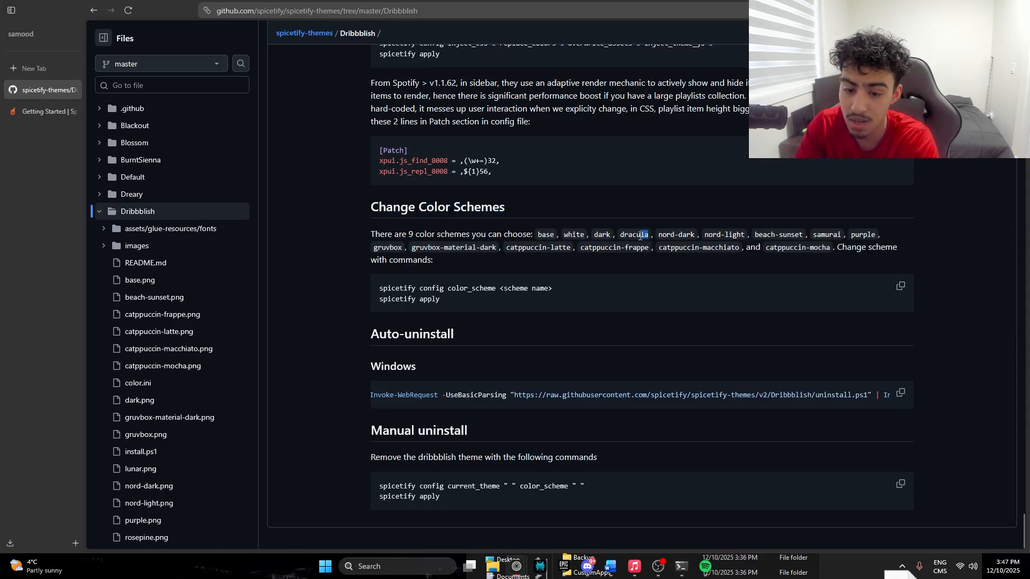
{"action": "mouse_move", "coordinate": [680, 567]}
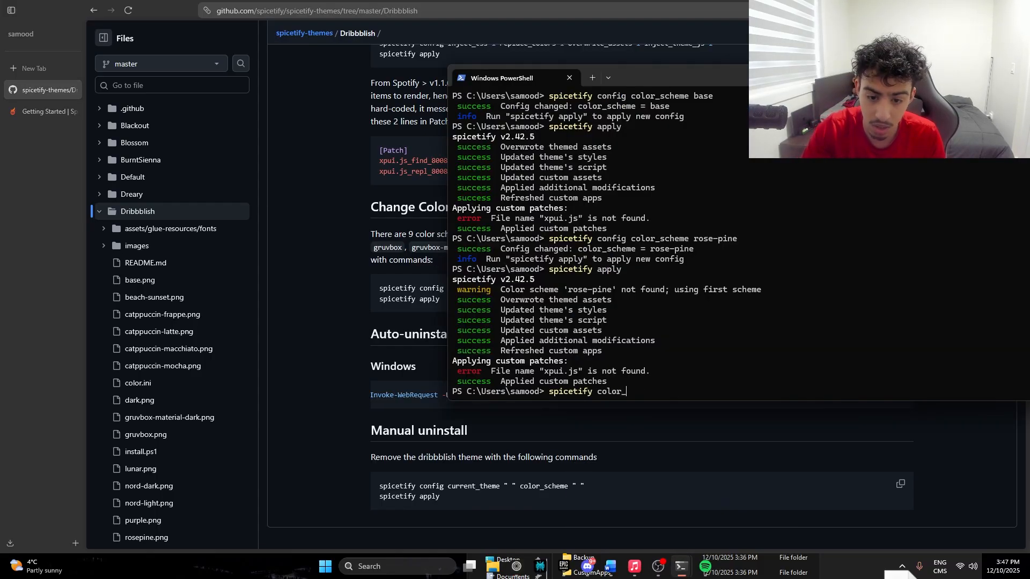
{"action": "type", "text": "config color_scheme dracula"}
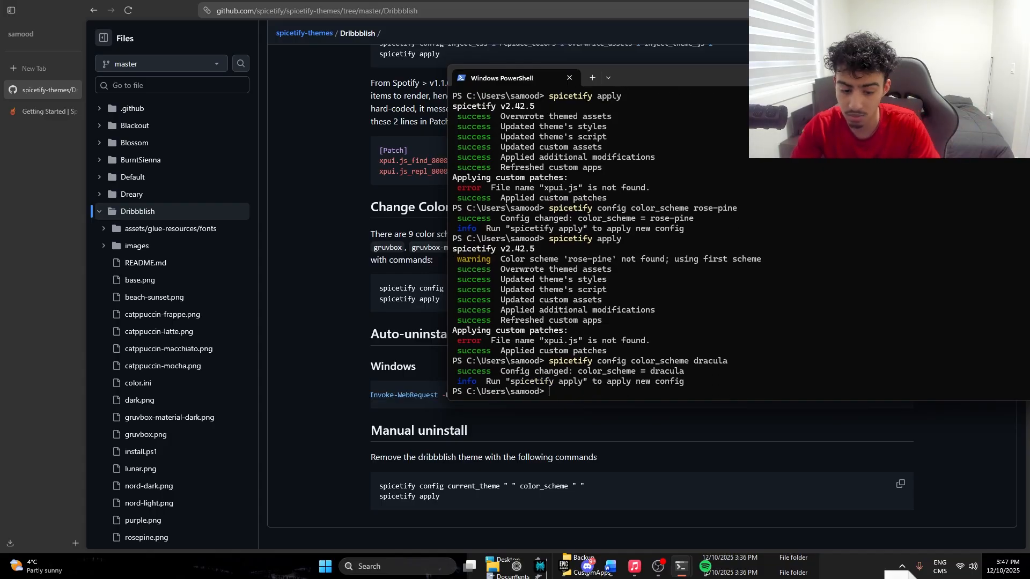
{"action": "type", "text": "spicetify apply"}
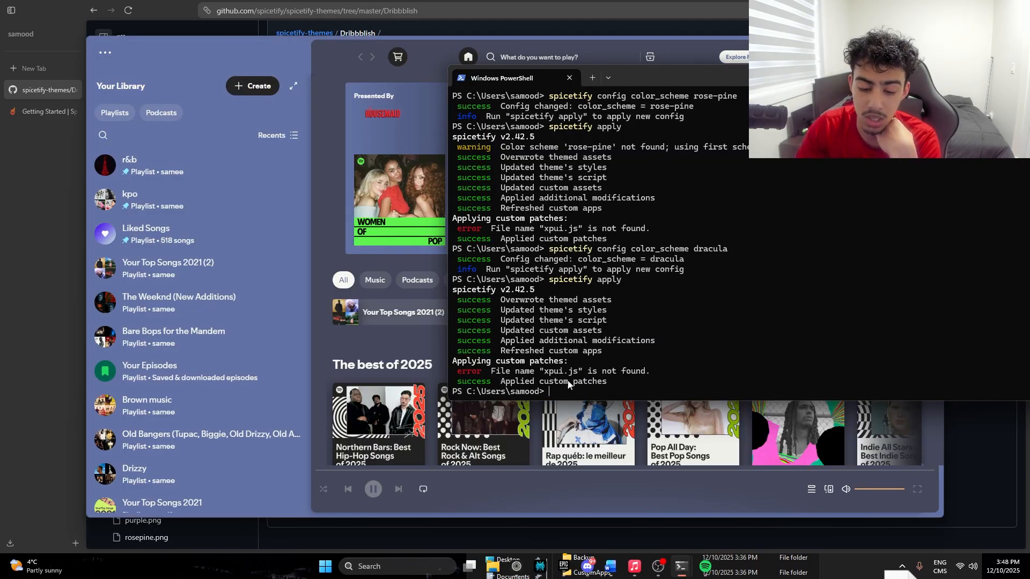
Browse an artist page in Spotify under the dracula scheme, then go to Bryson Tiller's page
{"action": "left_click", "coordinate": [568, 78]}
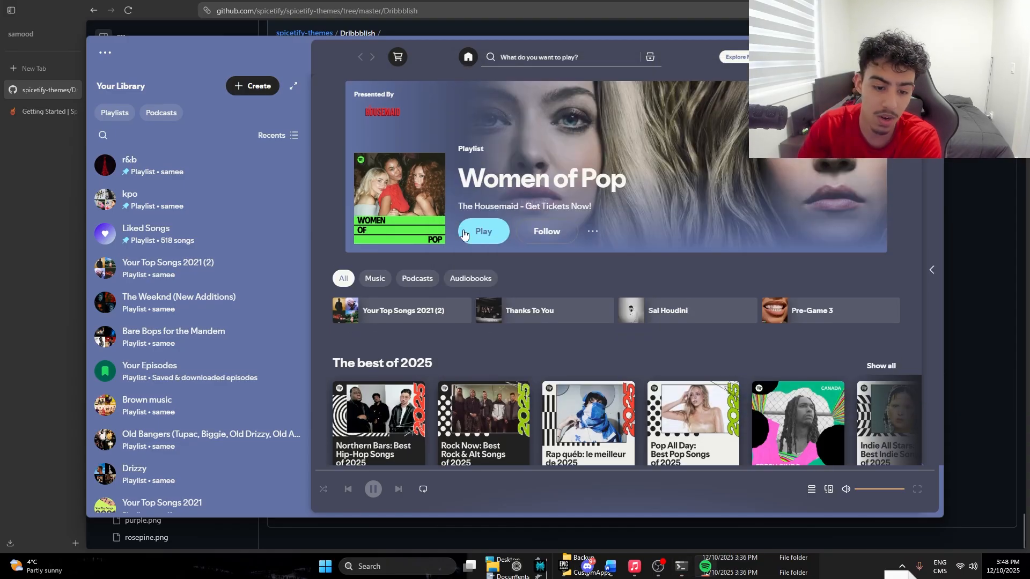
{"action": "left_click", "coordinate": [129, 164]}
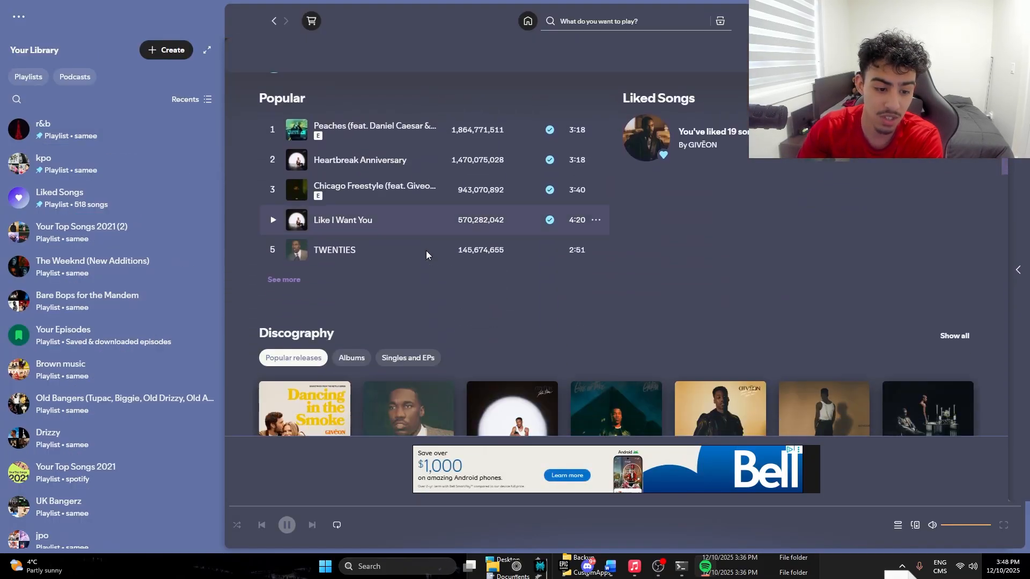
{"action": "scroll", "scroll_direction": "down", "scroll_amount": 3}
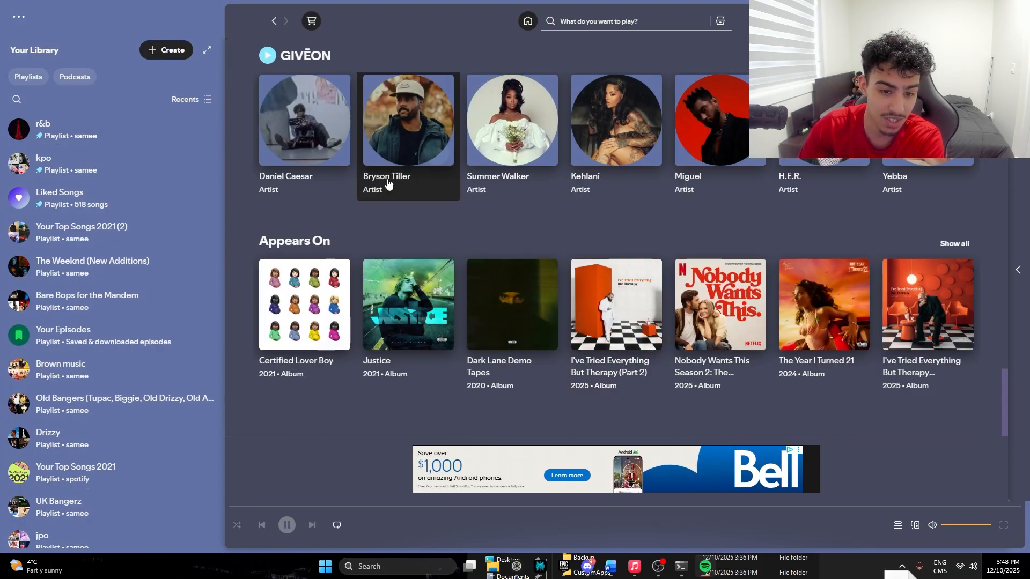
{"action": "left_click", "coordinate": [408, 119]}
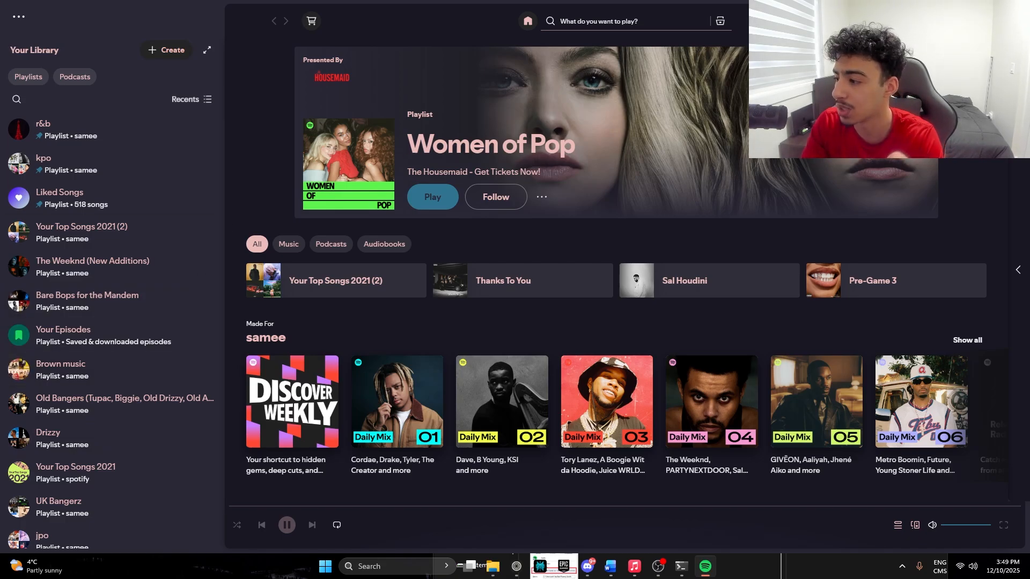
Show the r&b playlist's track list from Your Library in the dark reddish scheme
{"action": "left_click", "coordinate": [43, 130]}
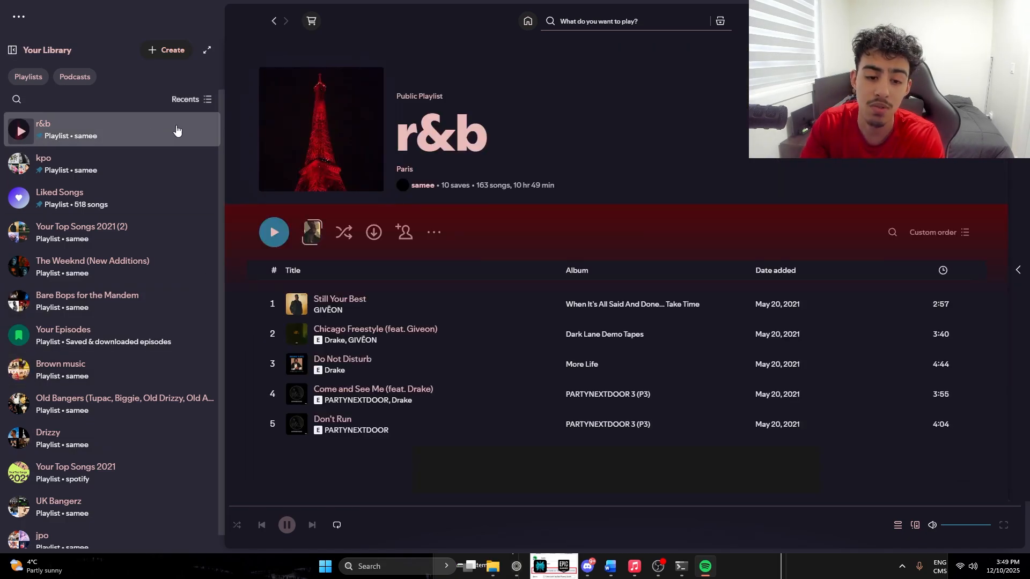